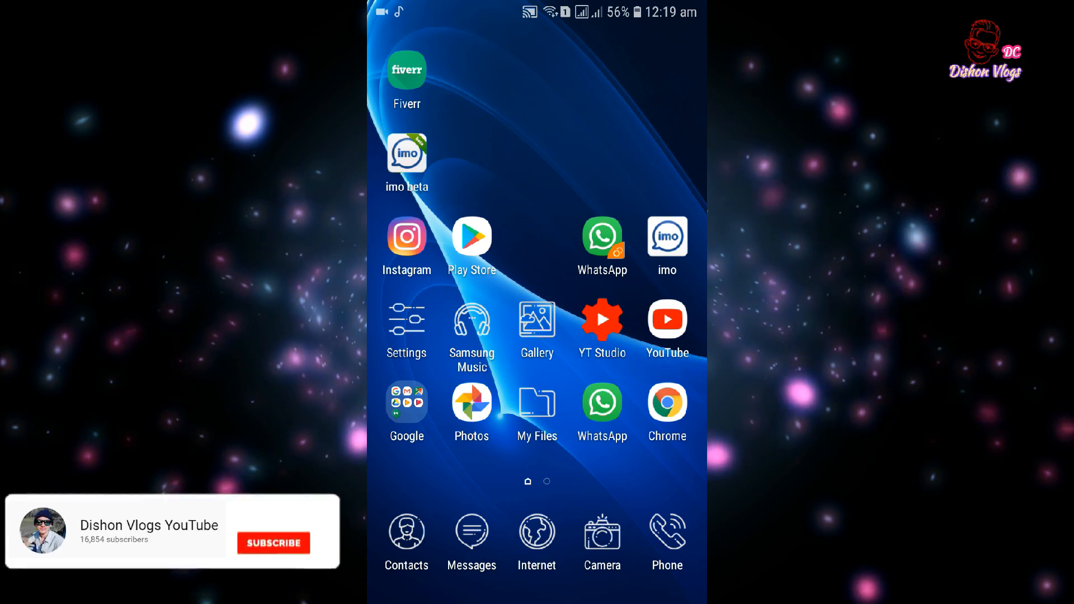
# - Launch the Play Store from the home screen to reach the Call Blocker listing by Appsbuyout Dev
pyautogui.click(273, 543)
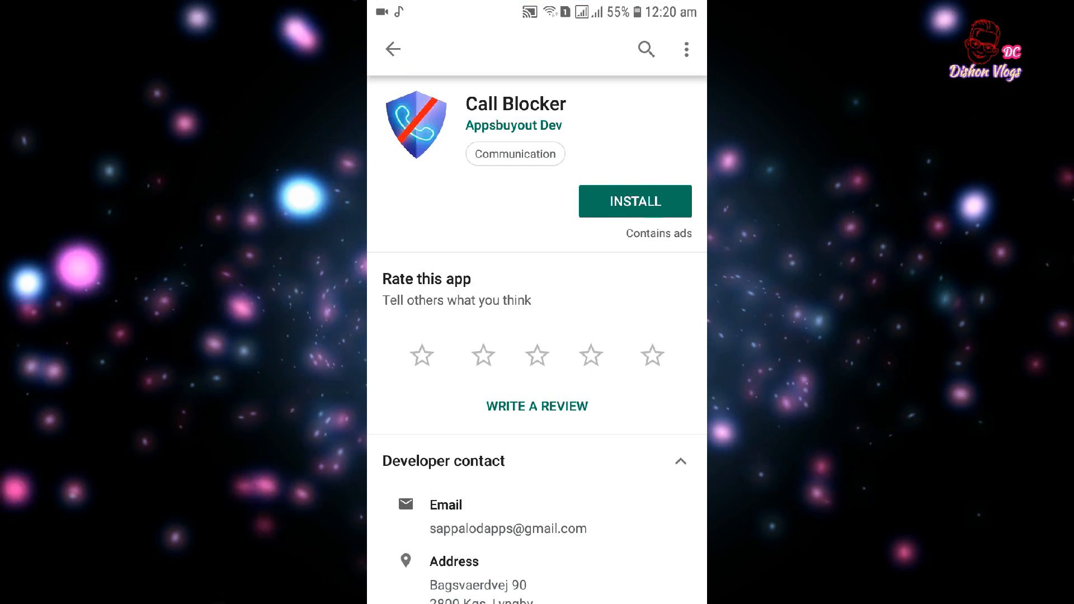
# - Install Call Blocker from its Play Store listing and wait for it to finish
pyautogui.click(634, 200)
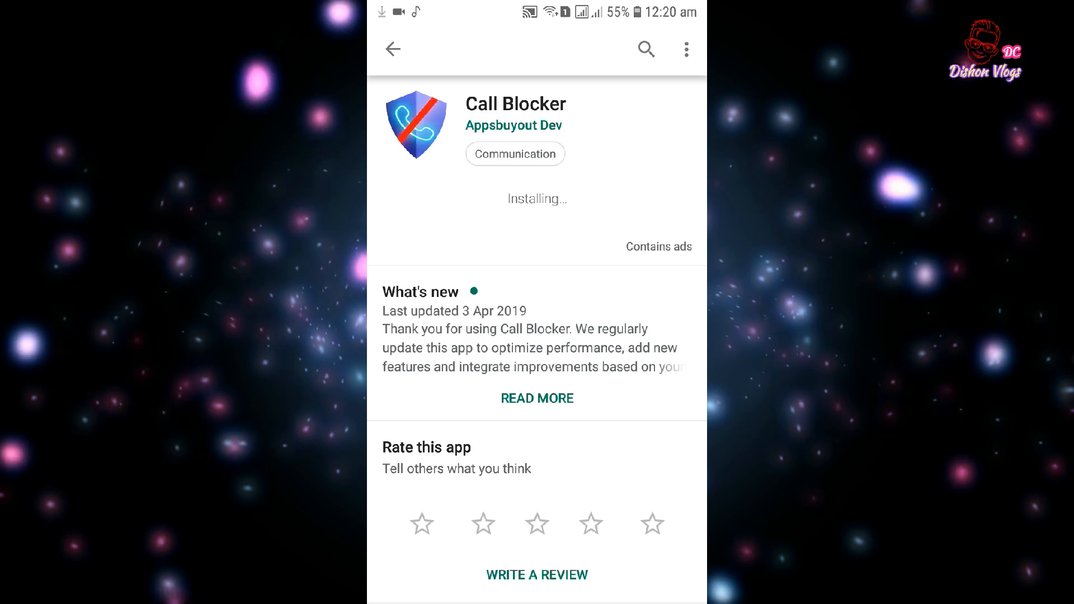
pyautogui.scroll(-3)
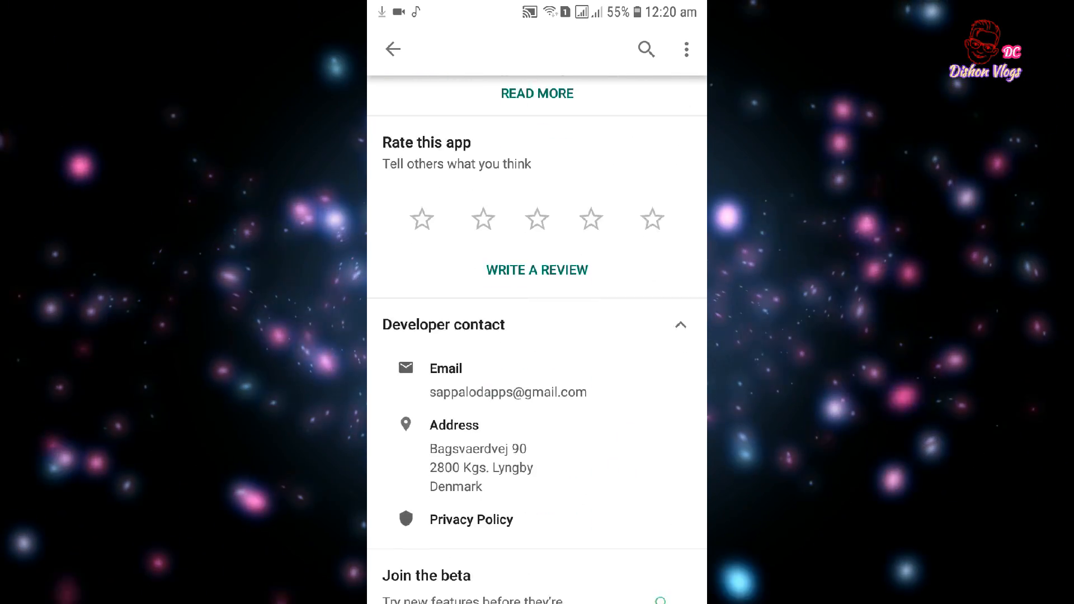
pyautogui.scroll(-3)
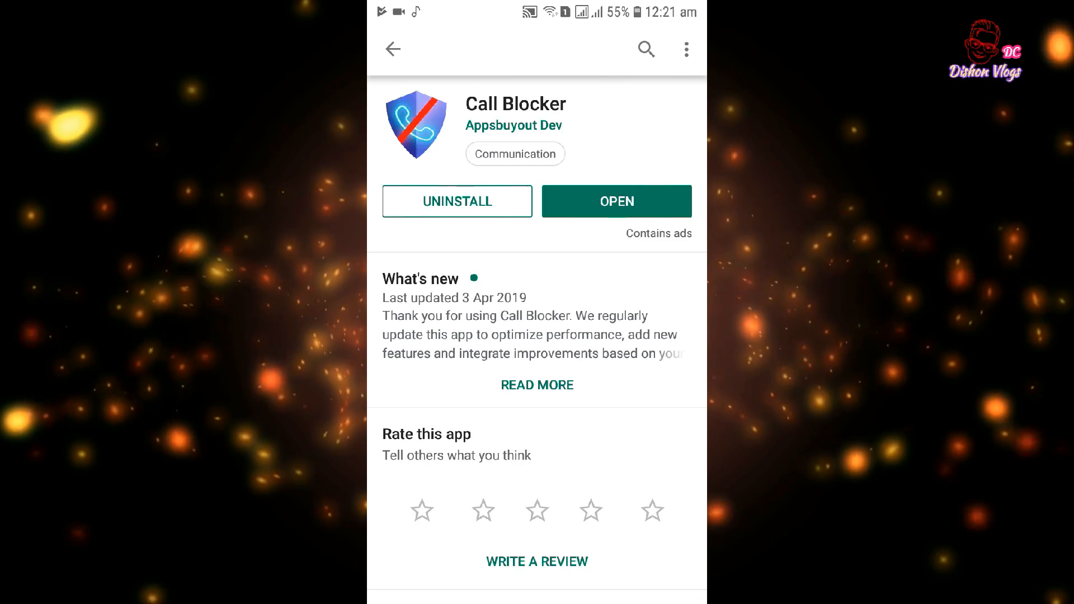
# - Launch Call Blocker and allow its phone-call and device-location permissions
pyautogui.click(615, 201)
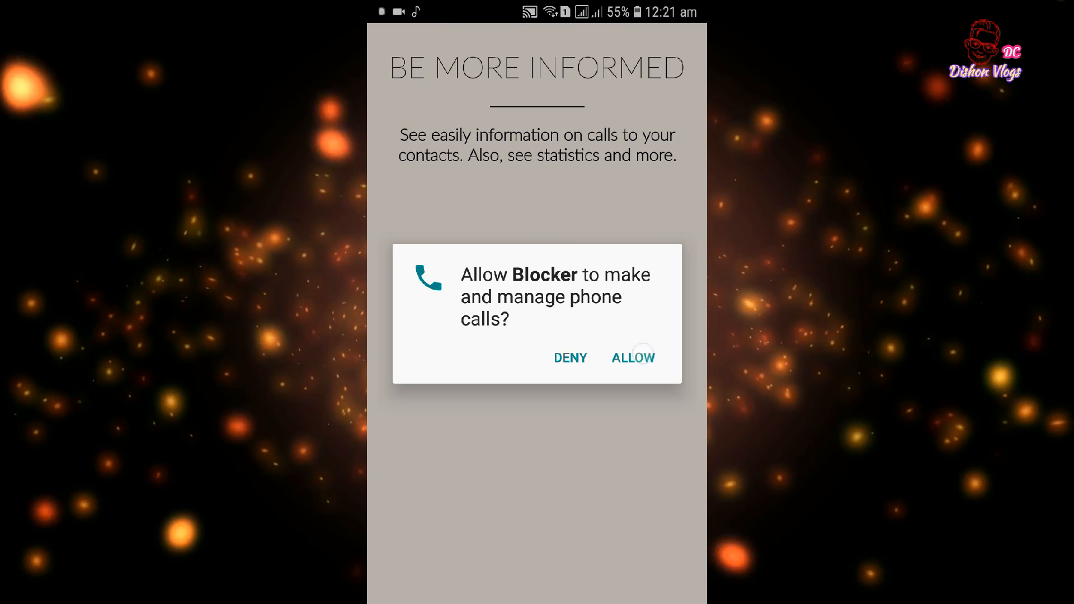
pyautogui.click(632, 357)
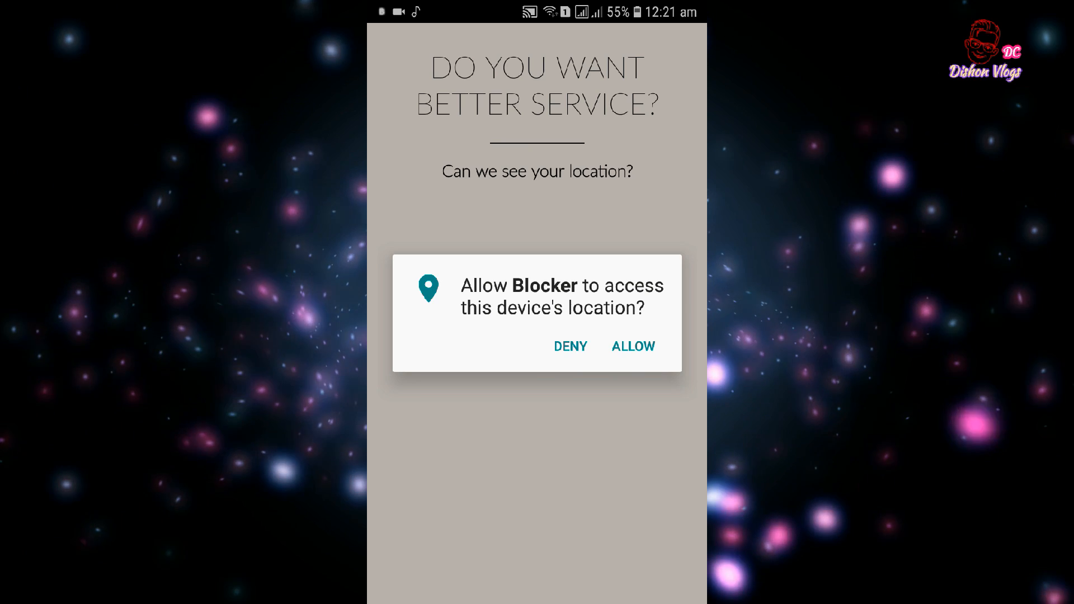
pyautogui.click(631, 346)
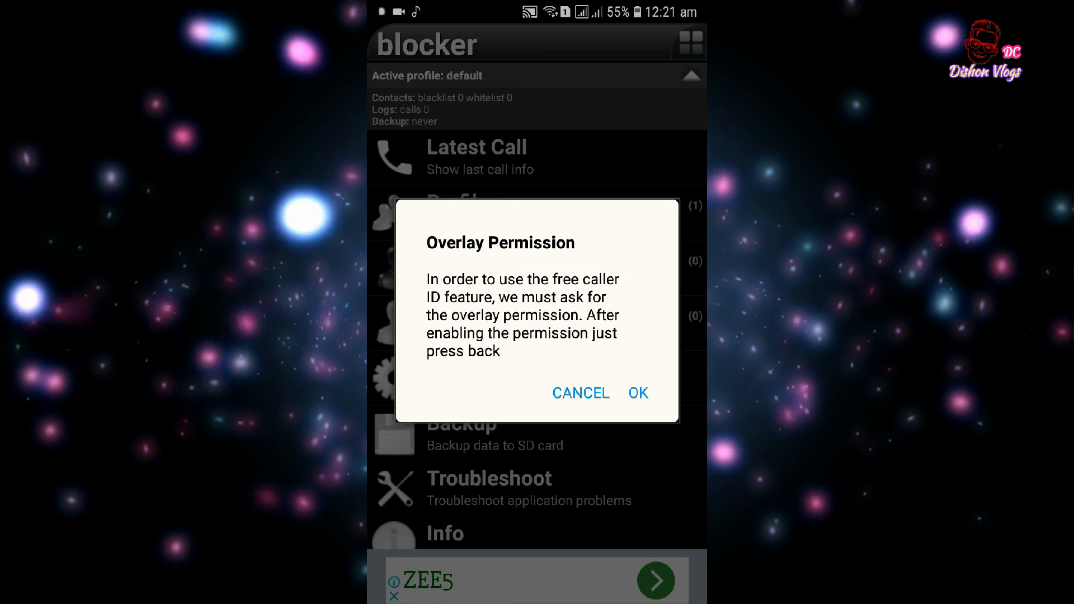
# - Grant Call Blocker the appear-on-top overlay permission and contacts access, reaching its main menu
pyautogui.click(637, 393)
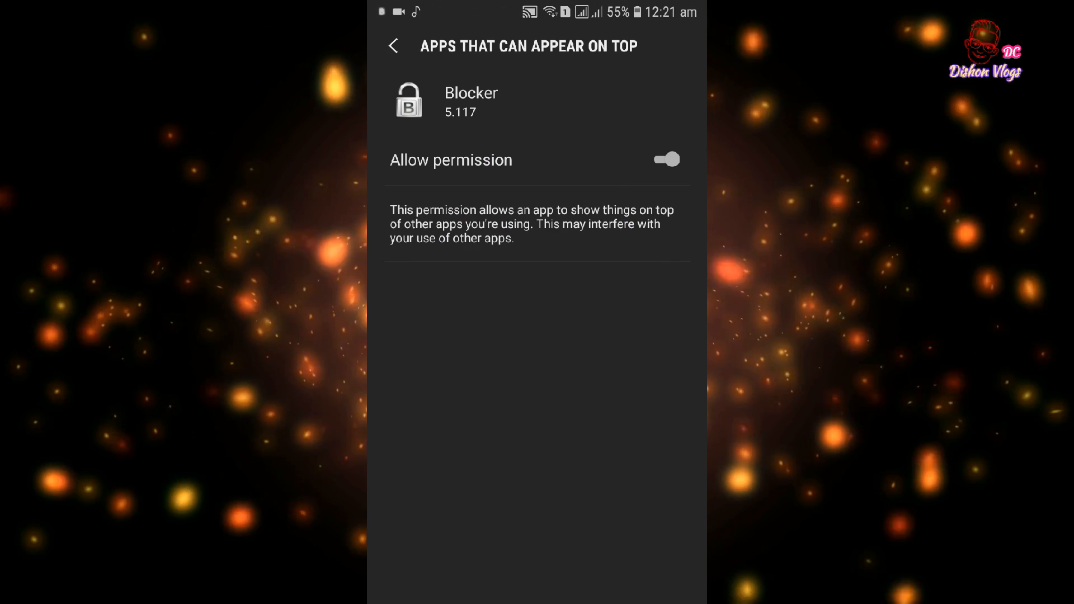
pyautogui.click(394, 46)
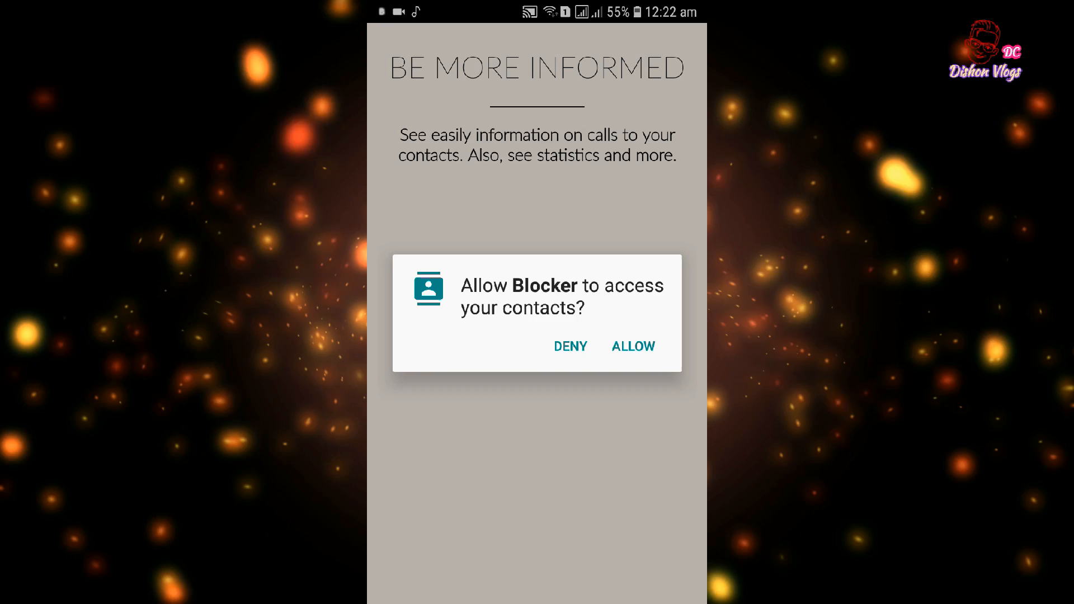
pyautogui.click(631, 346)
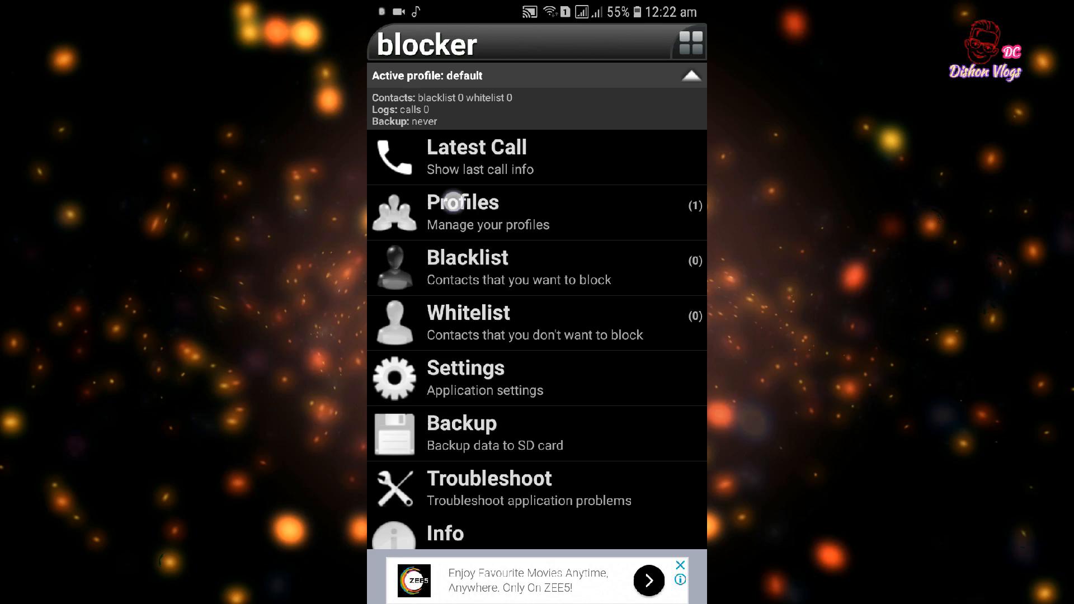
# - Glance at the Profiles list, then go into Settings and down to Call settings
pyautogui.click(463, 203)
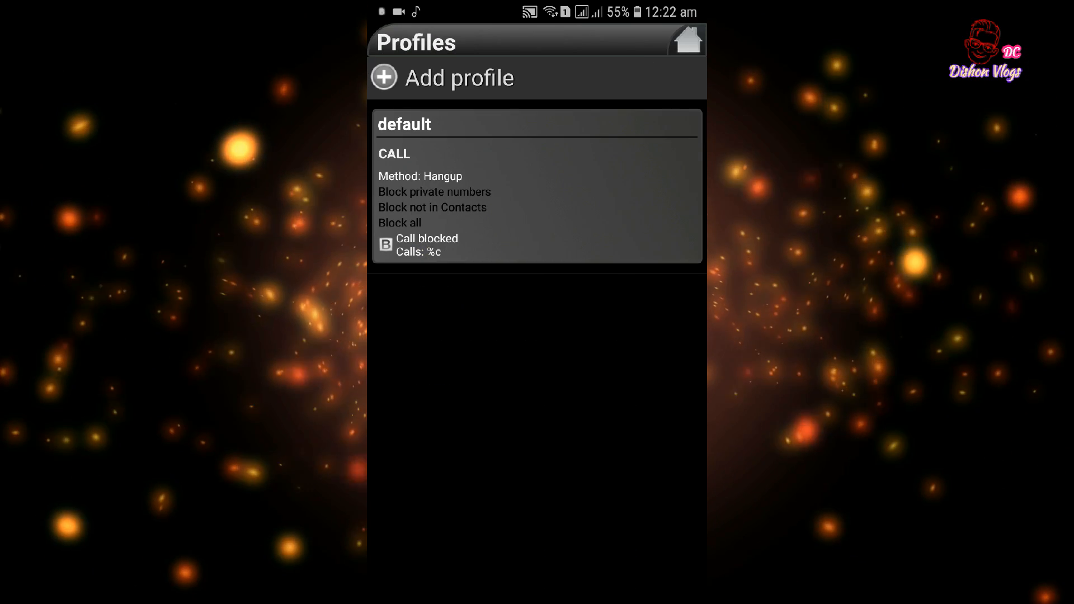
pyautogui.click(687, 41)
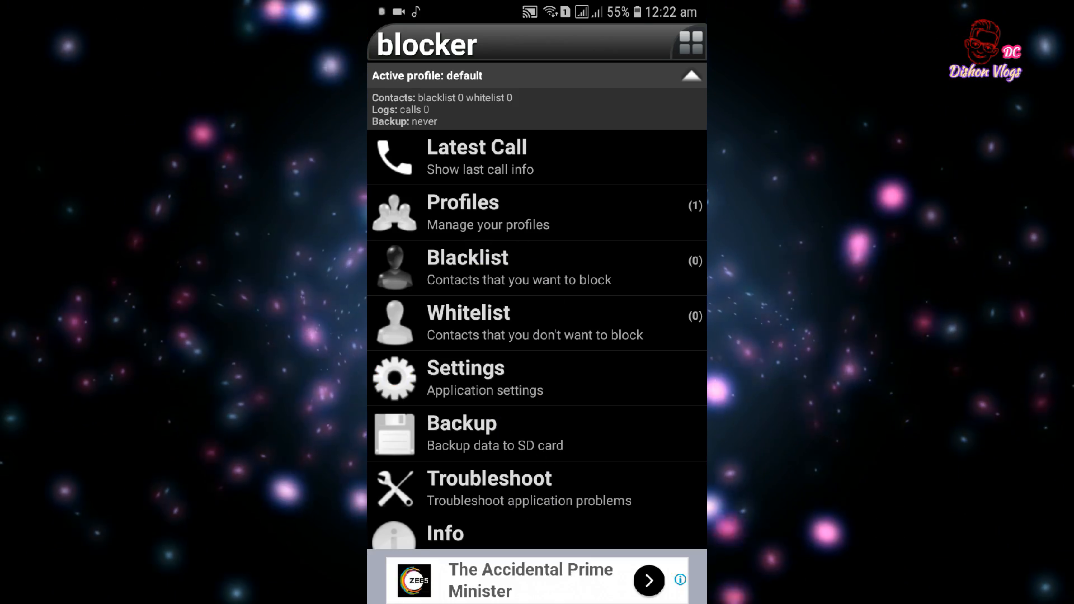
pyautogui.click(465, 379)
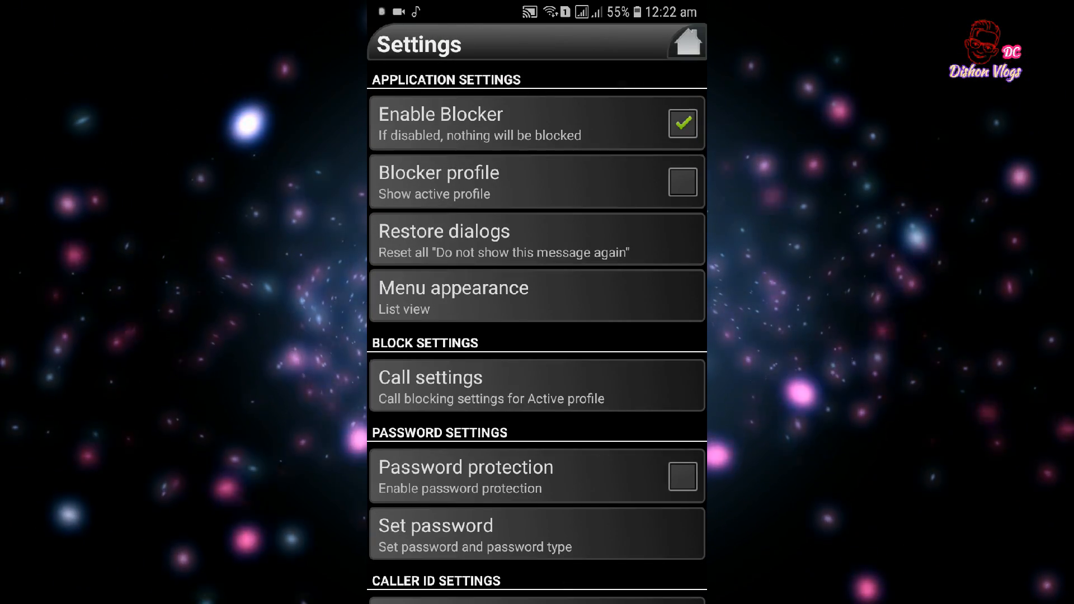
pyautogui.scroll(-3)
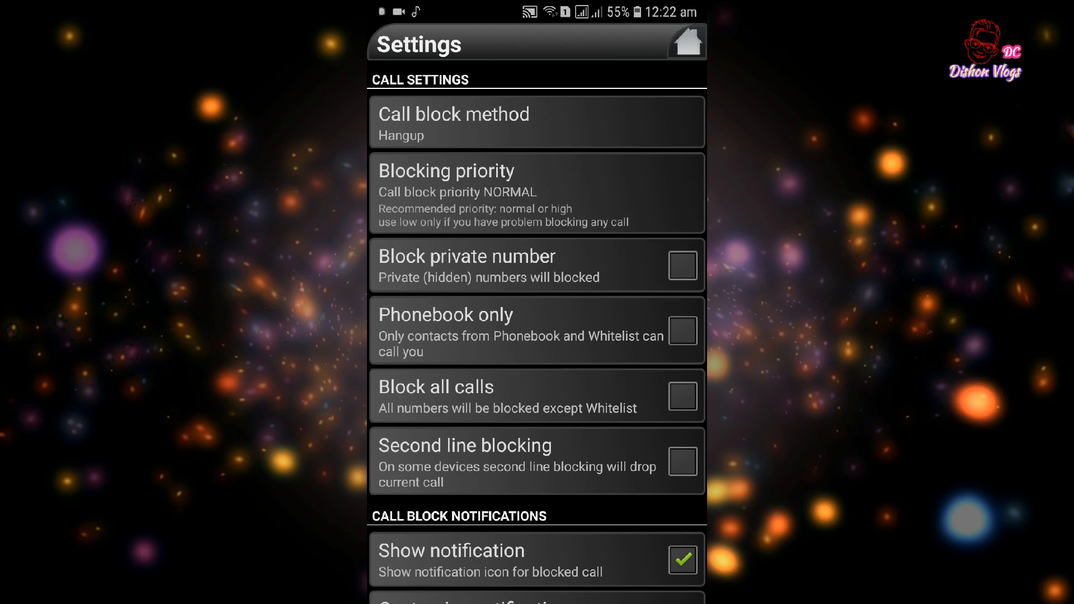
pyautogui.scroll(-3)
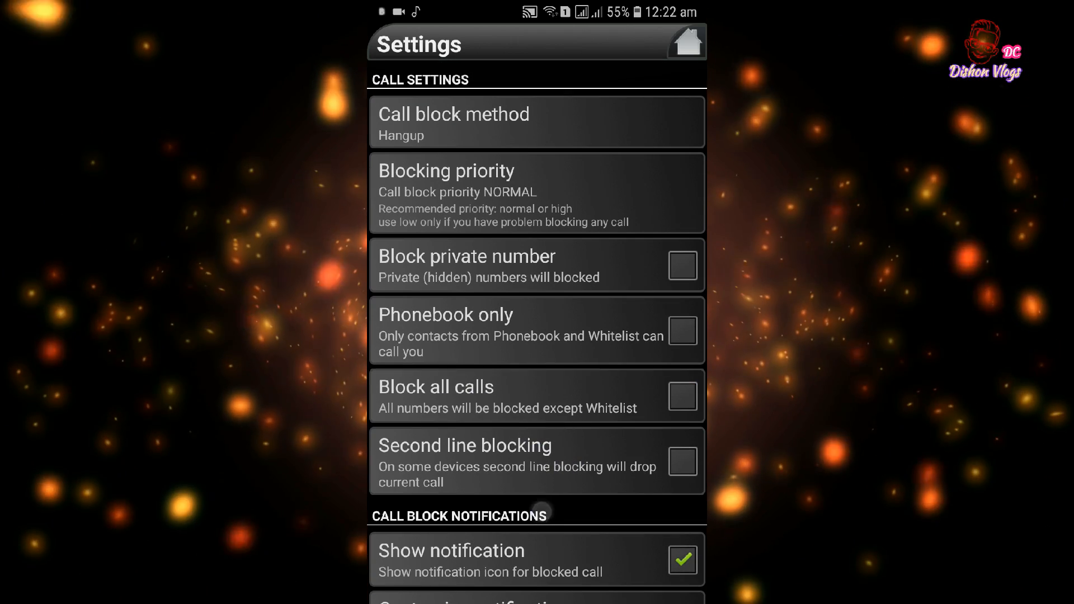
# - Turn on Block all calls so only whitelisted numbers get through
pyautogui.click(682, 396)
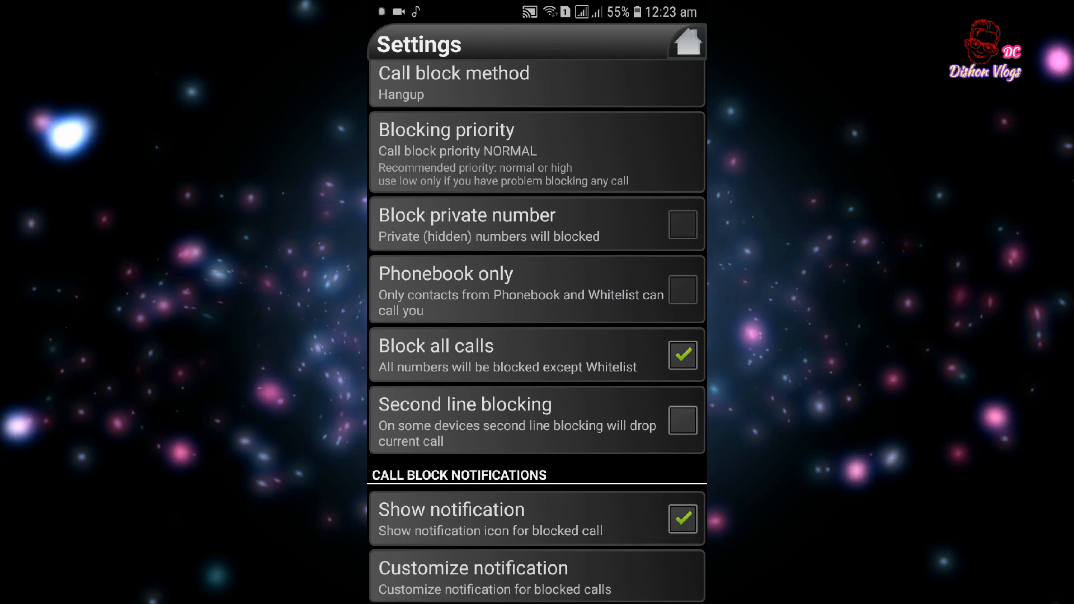
pyautogui.scroll(-3)
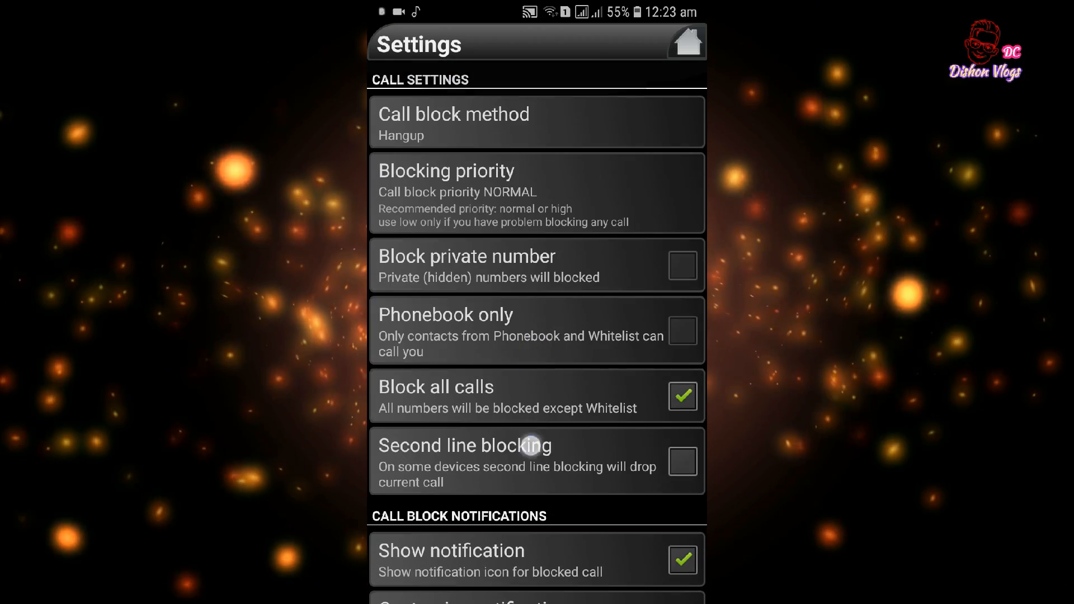
pyautogui.scroll(-3)
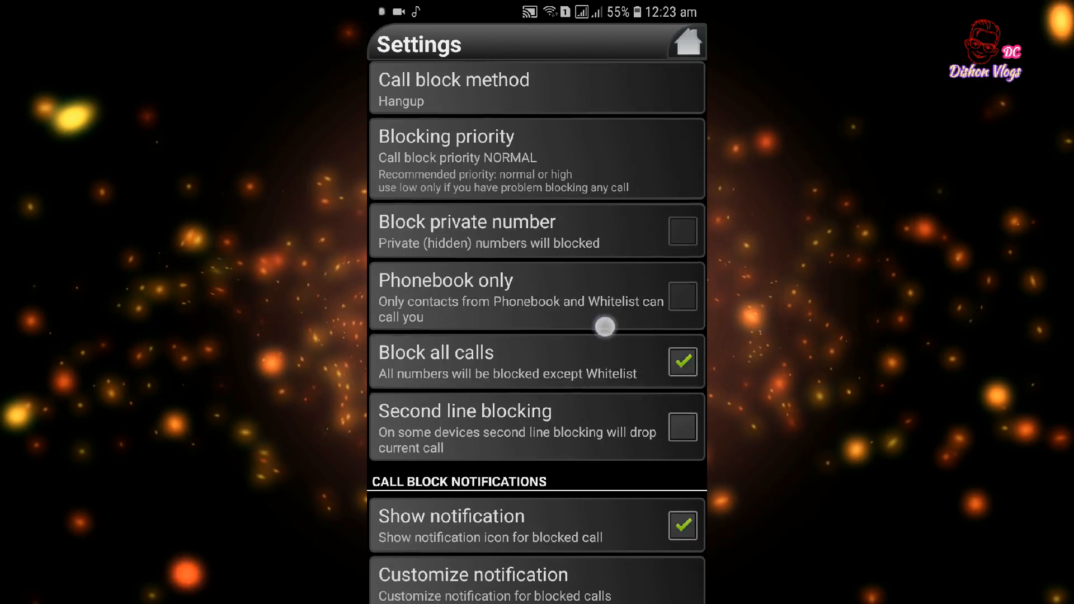
pyautogui.scroll(-3)
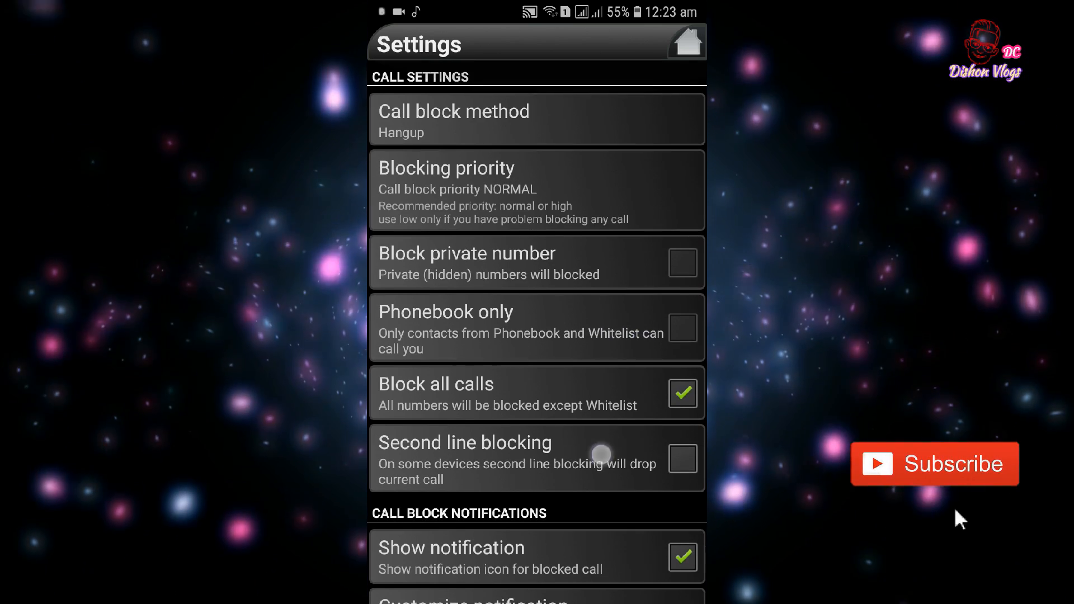
pyautogui.scroll(-3)
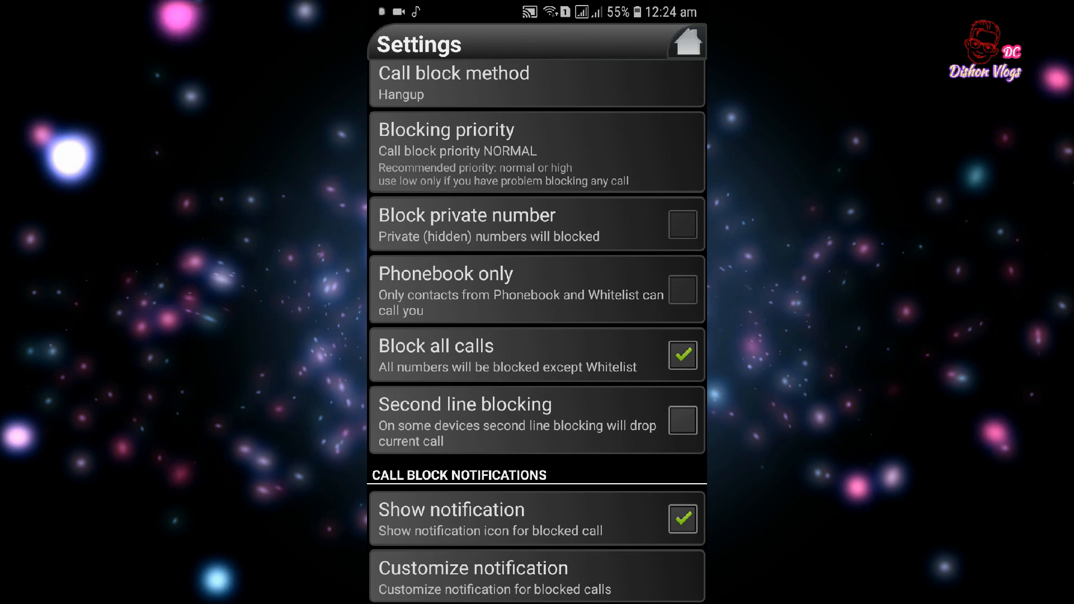
# - Go back from Call settings to the main Settings page and begin the password setup
pyautogui.click(682, 518)
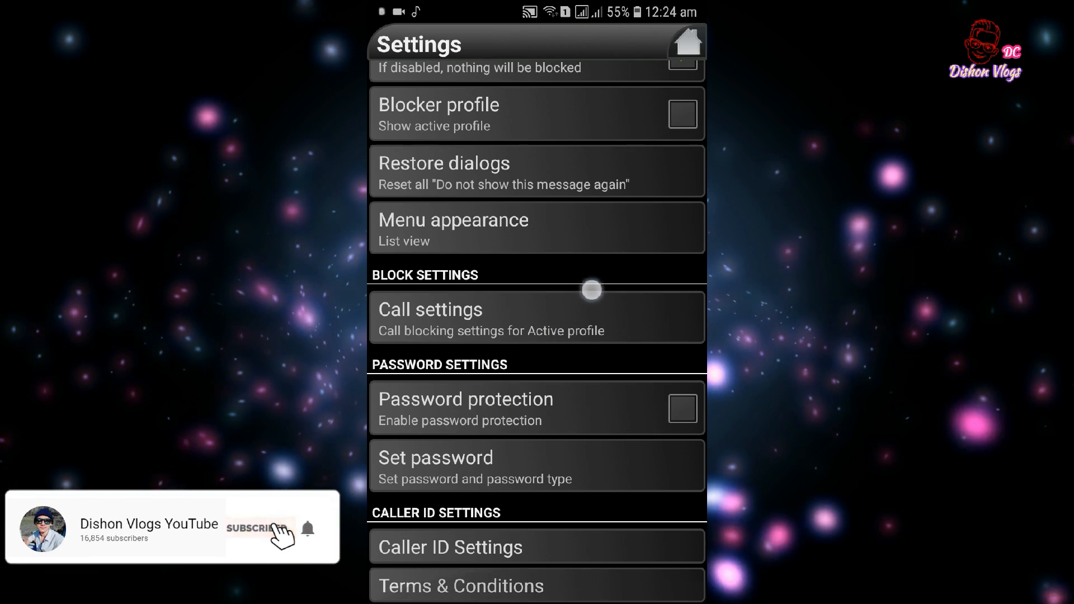
pyautogui.click(258, 528)
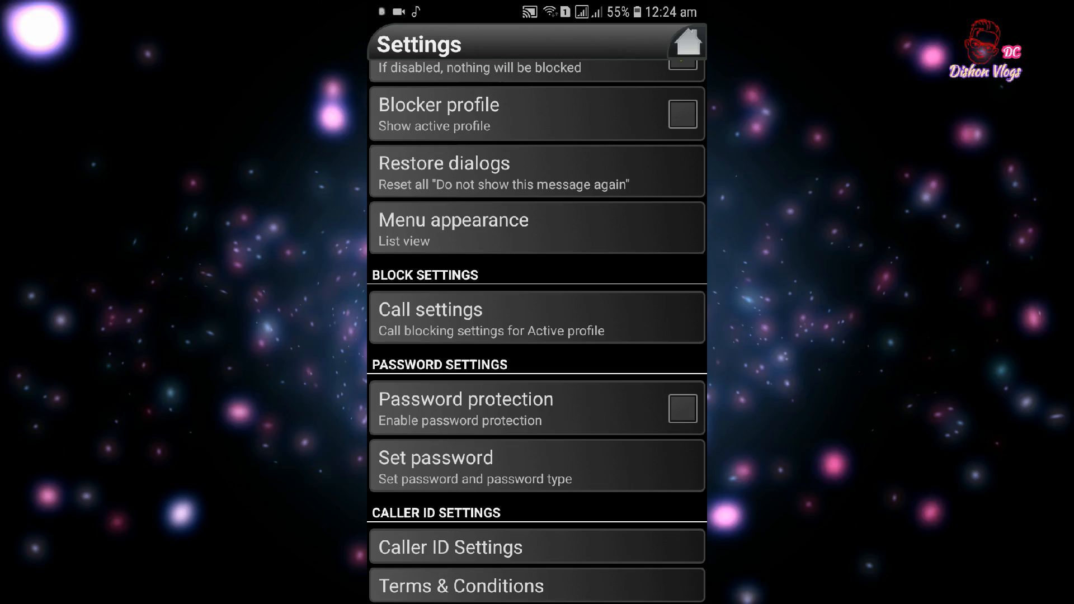
pyautogui.click(537, 465)
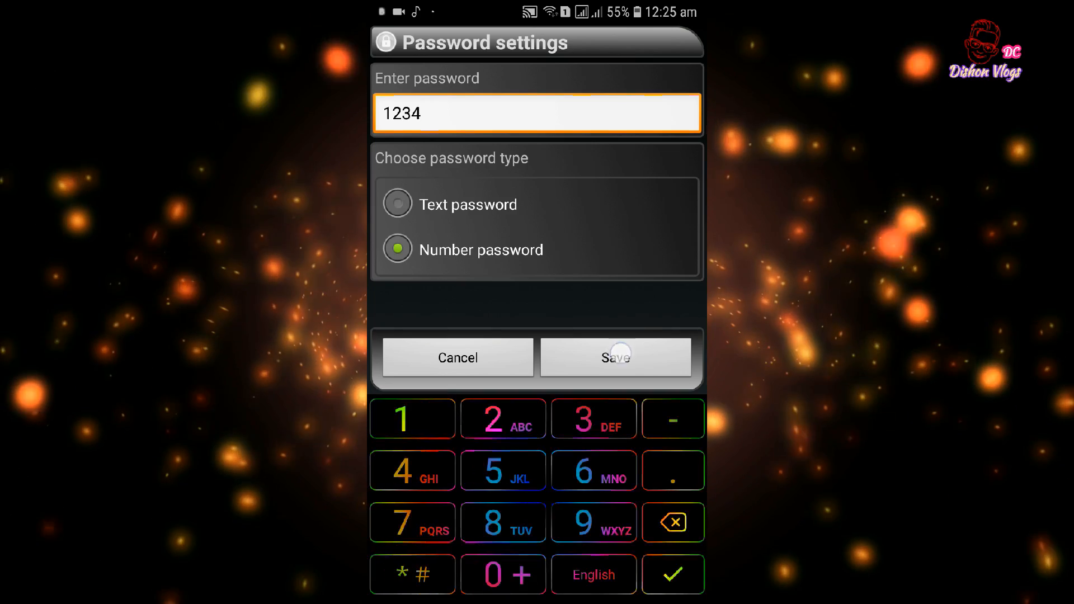
pyautogui.click(615, 356)
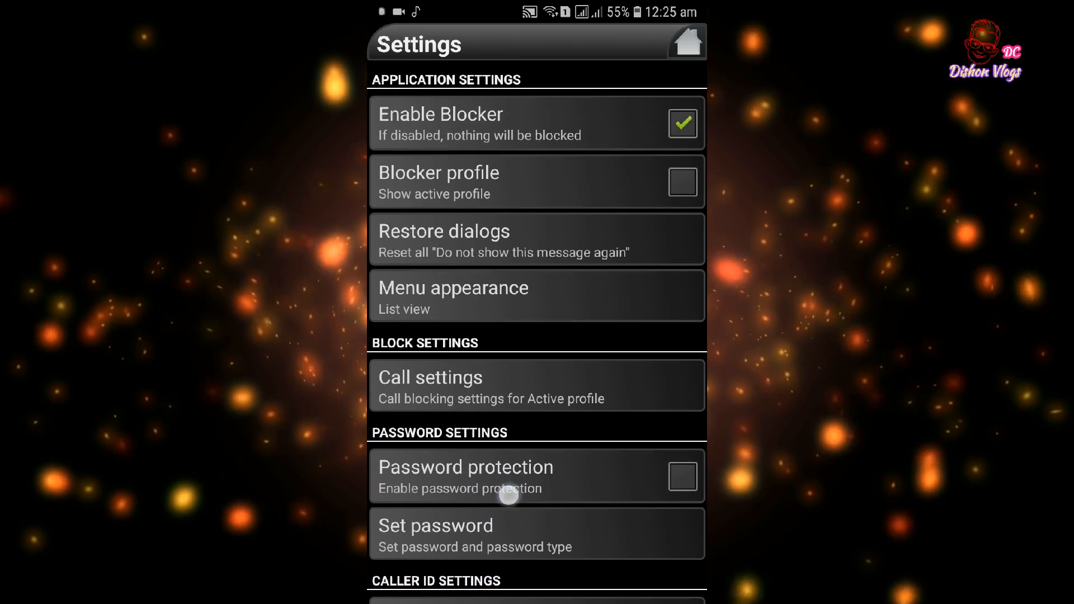
pyautogui.scroll(-3)
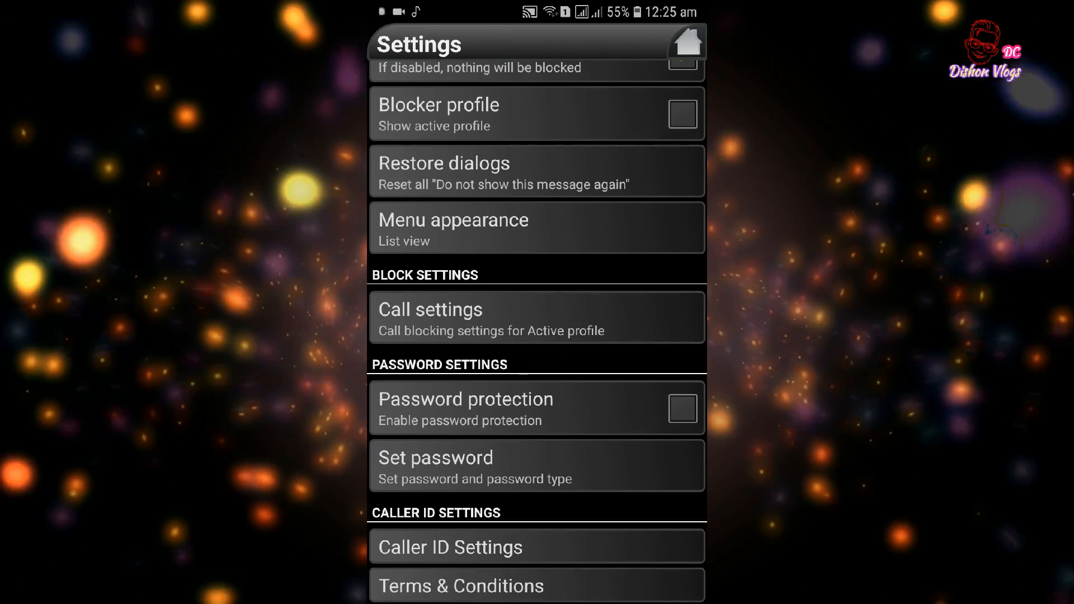
pyautogui.click(681, 408)
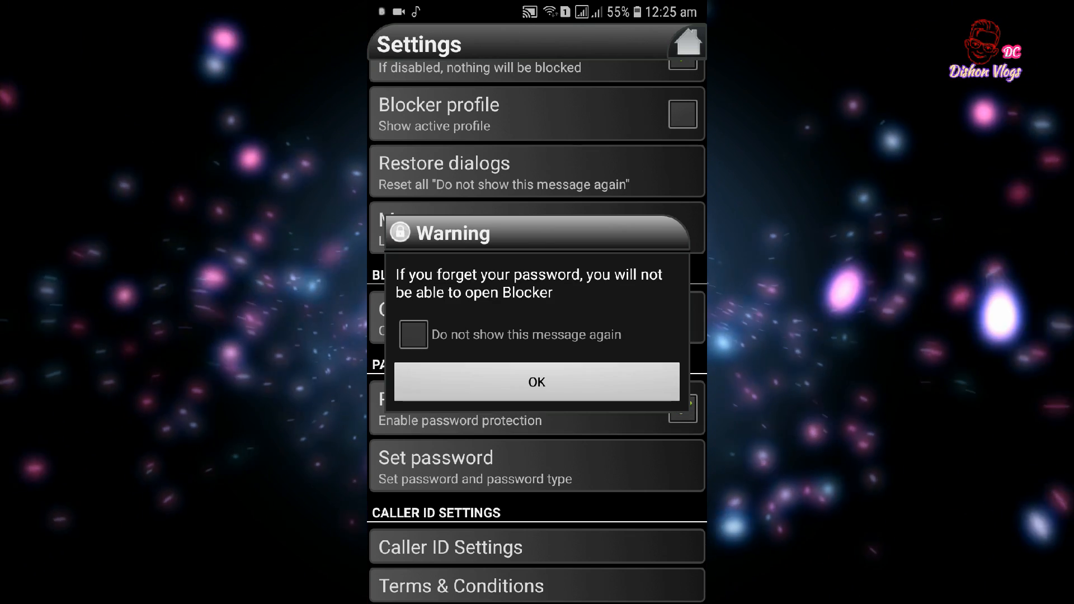
pyautogui.click(537, 383)
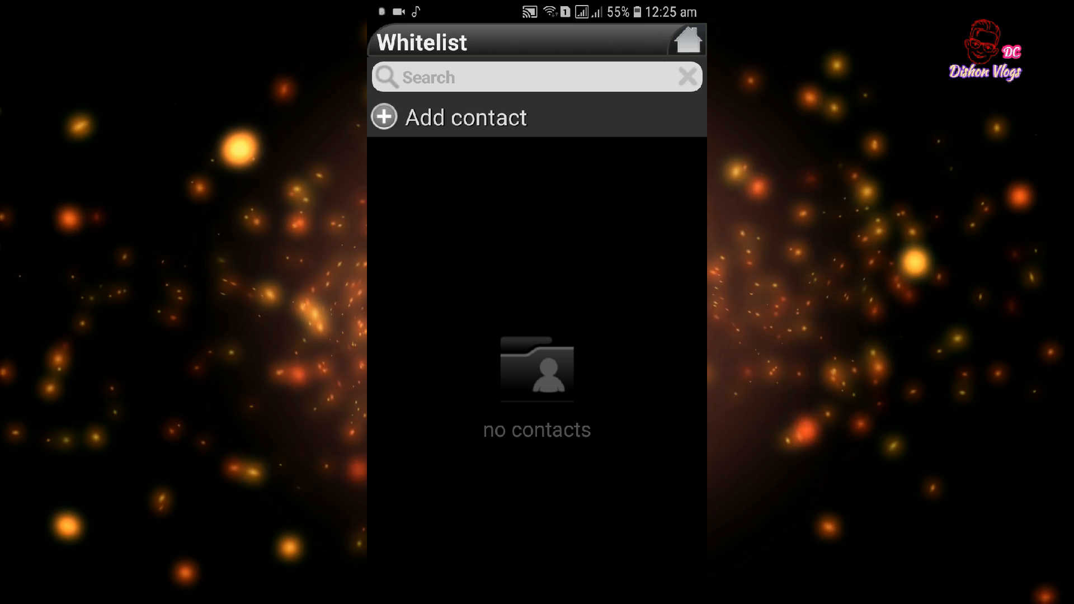
# - Add a new whitelist contact named Dc with number 568556 and save it
pyautogui.click(452, 118)
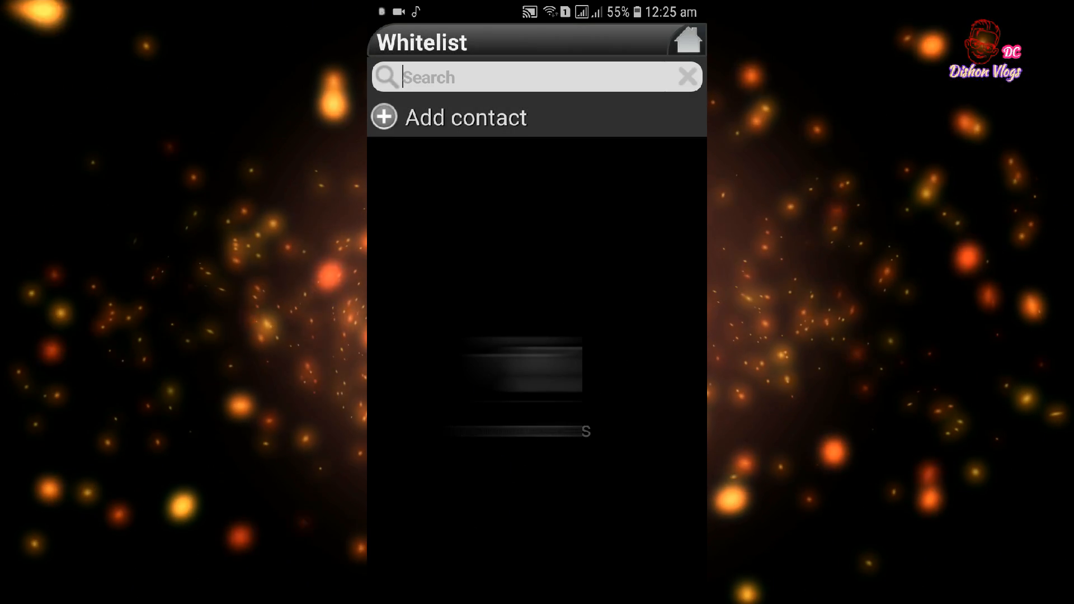
pyautogui.click(465, 118)
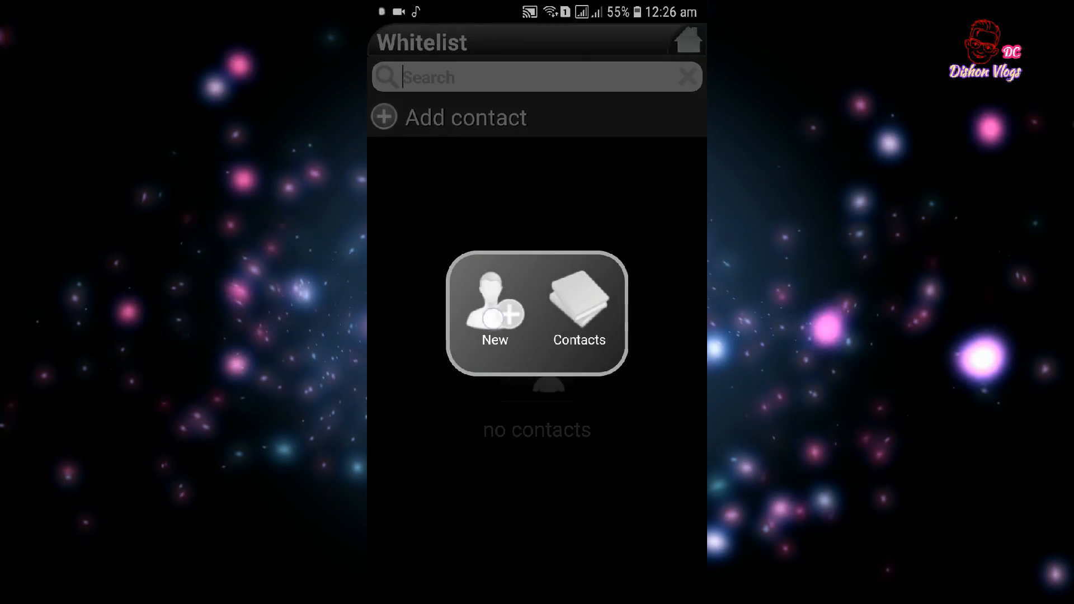
pyautogui.click(494, 309)
pyautogui.write('568556')
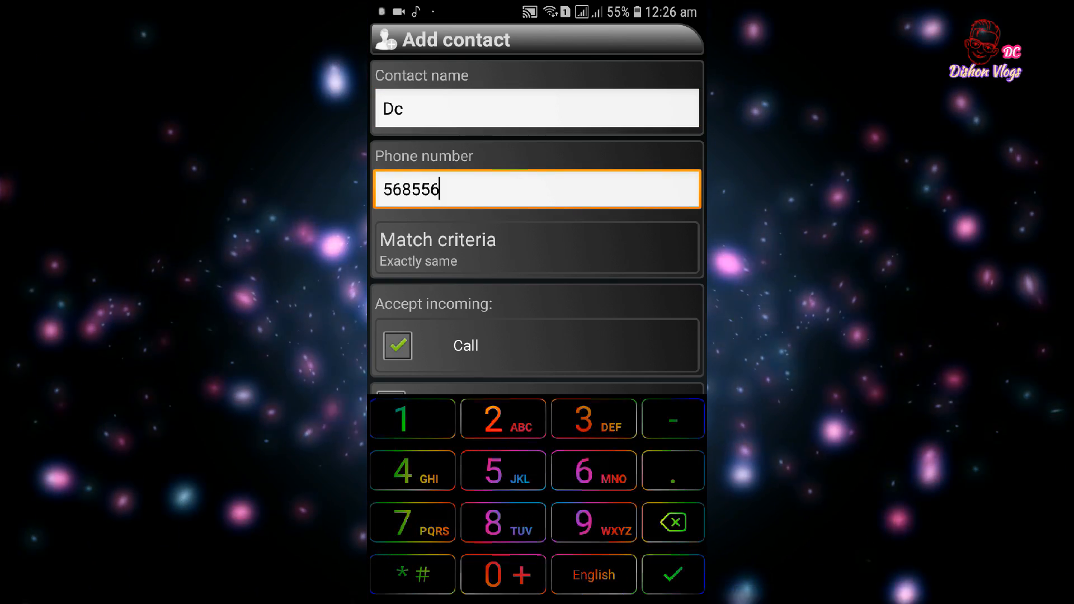
pyautogui.click(670, 574)
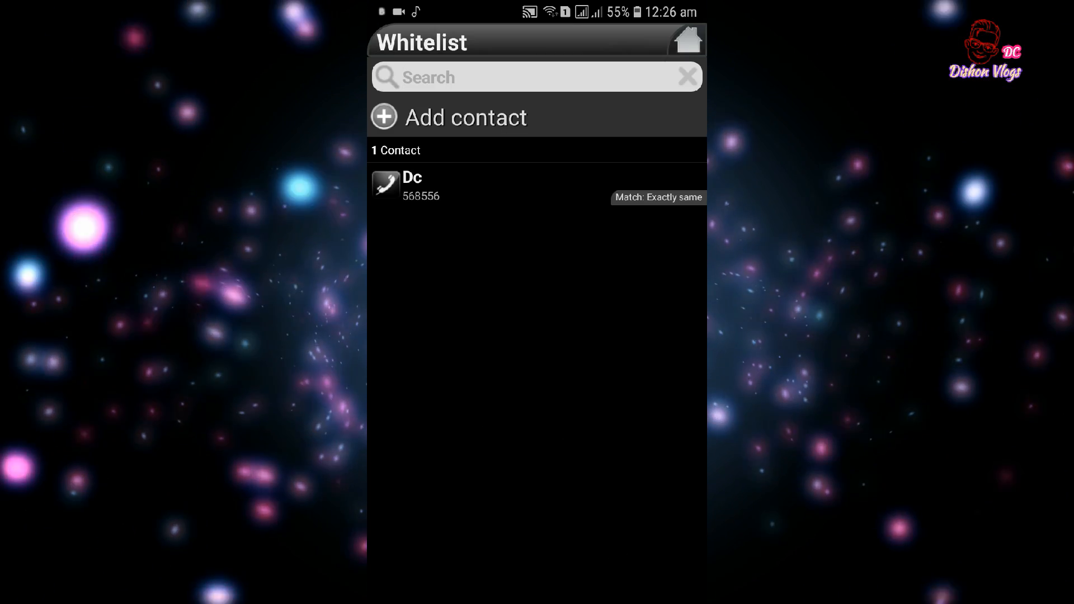
pyautogui.click(413, 184)
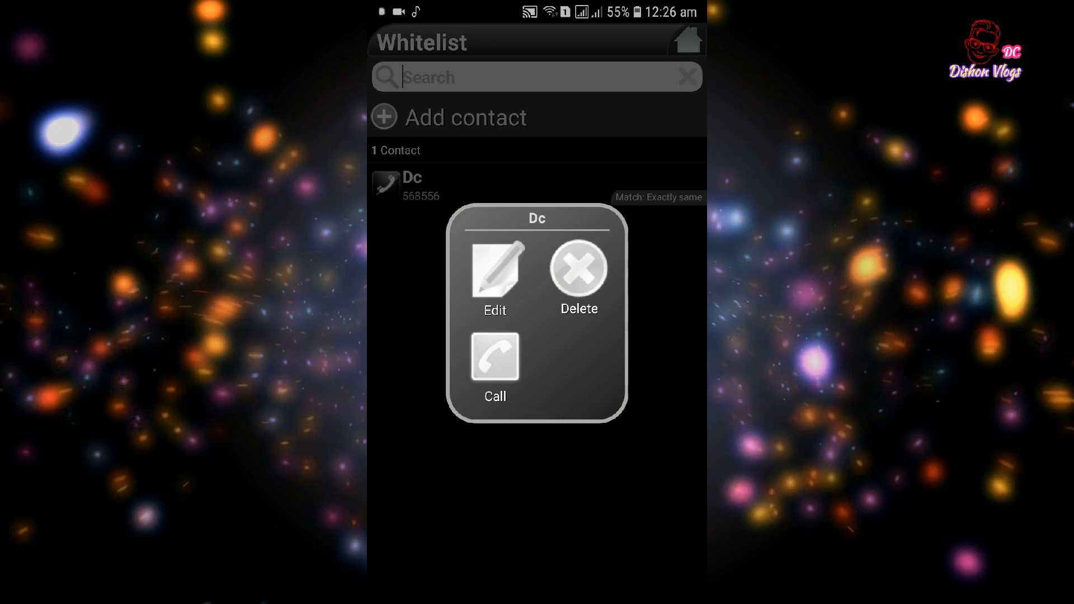
pyautogui.click(493, 272)
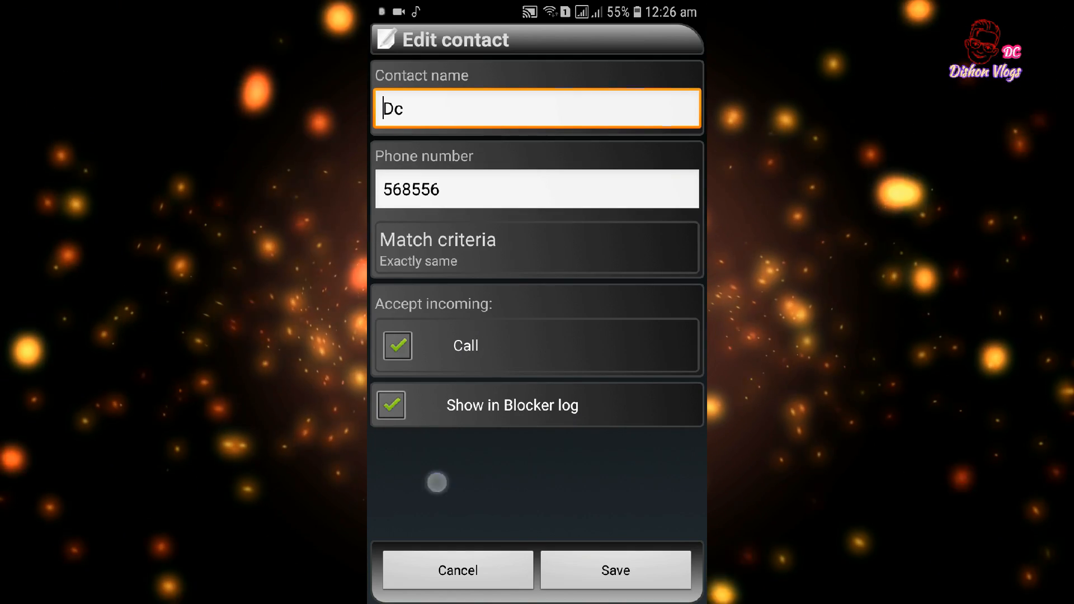
pyautogui.click(614, 569)
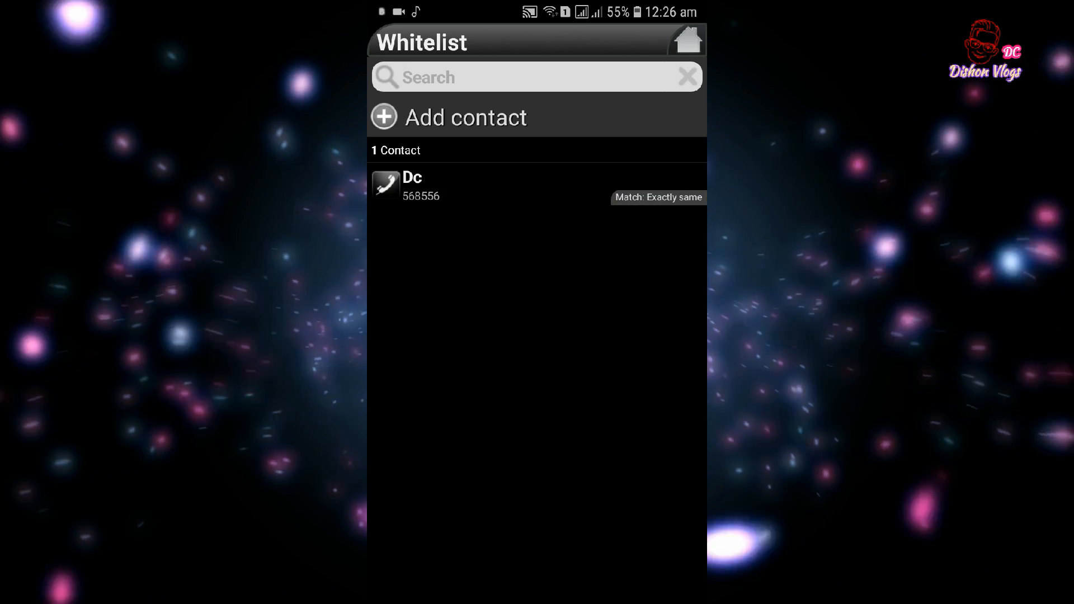
pyautogui.click(414, 185)
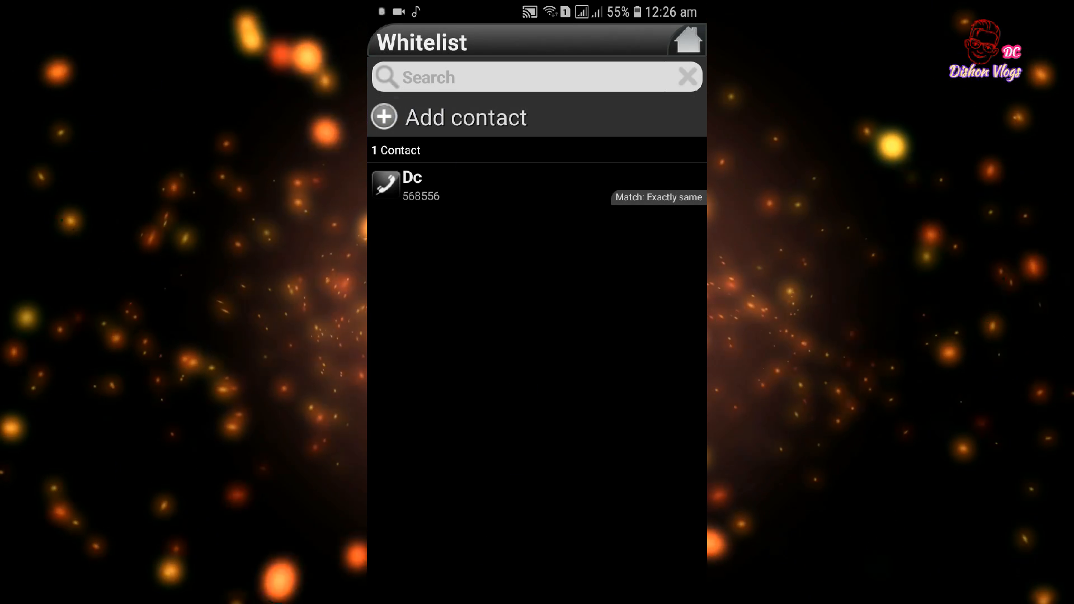
# - Back out of Call Blocker to its Google Play Store listing page
pyautogui.click(465, 116)
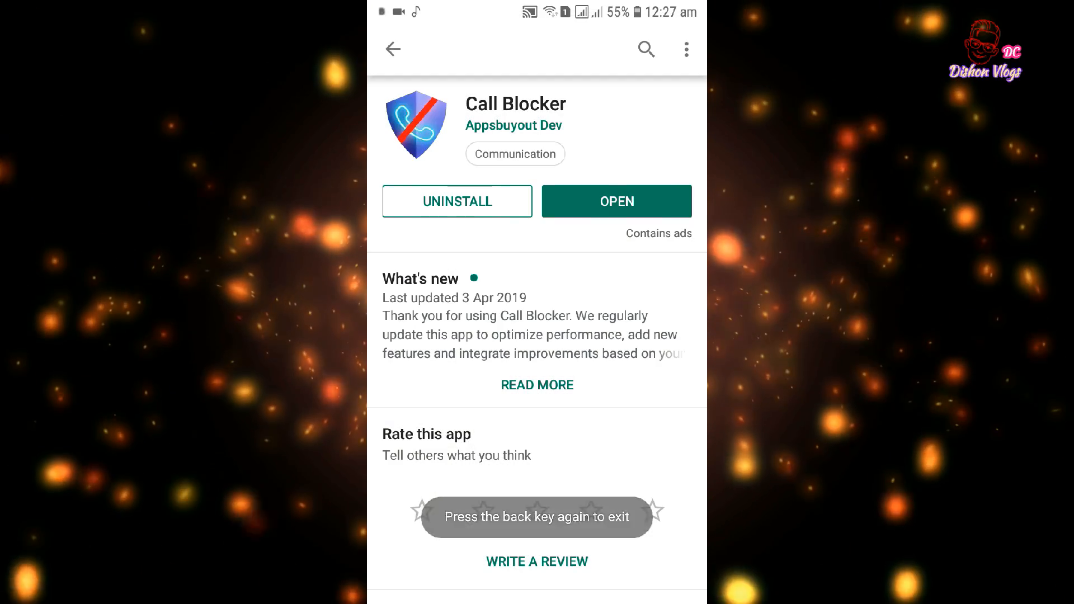
# - Unlock Call Blocker with the number password, reach its main menu, then return home
pyautogui.click(615, 200)
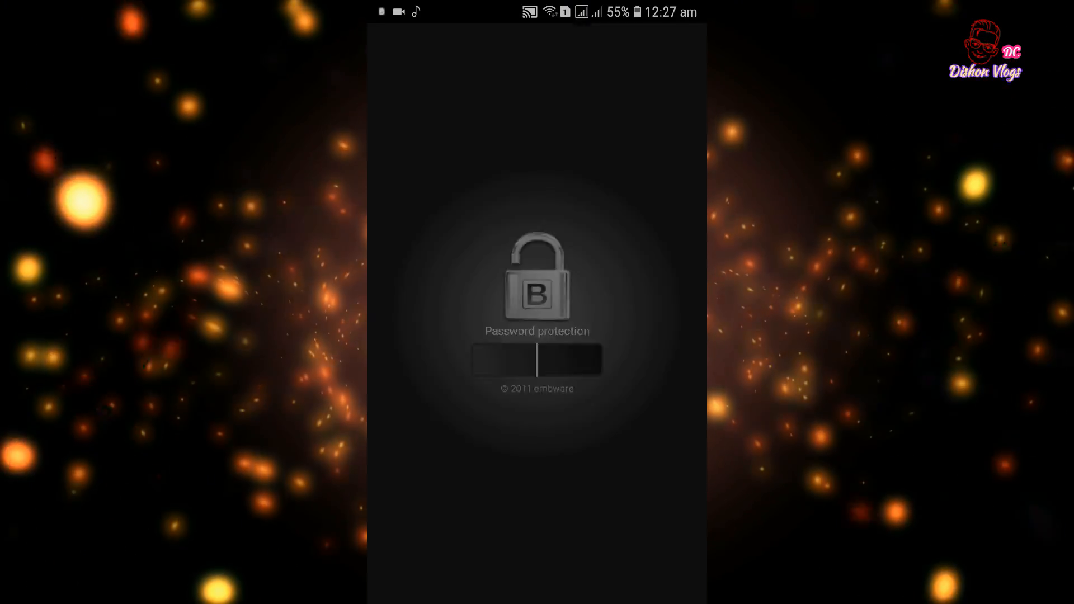
pyautogui.click(536, 359)
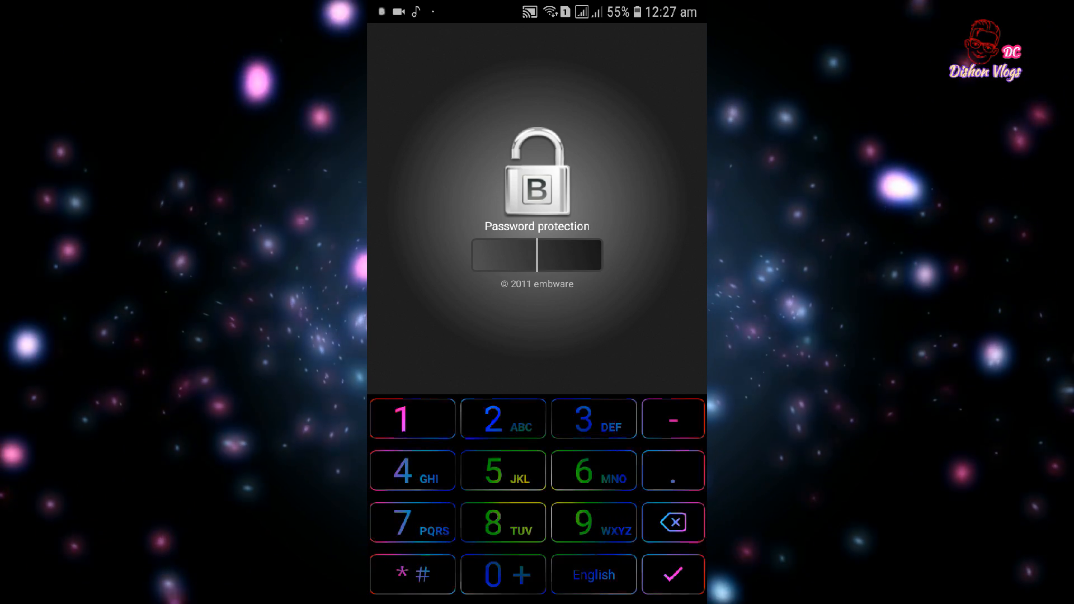
pyautogui.click(672, 574)
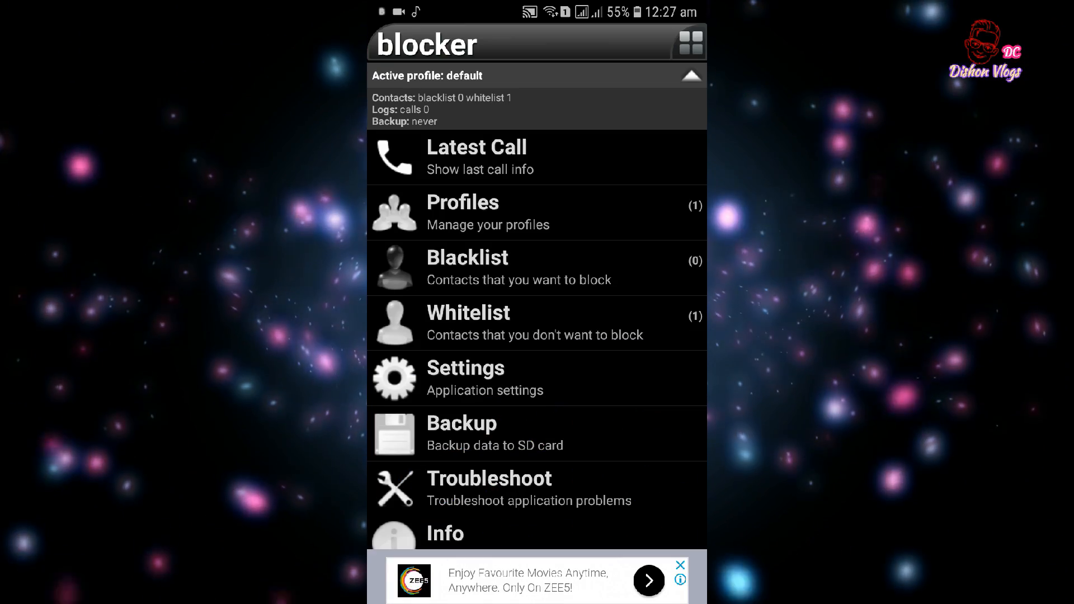
pyautogui.press('HOME')
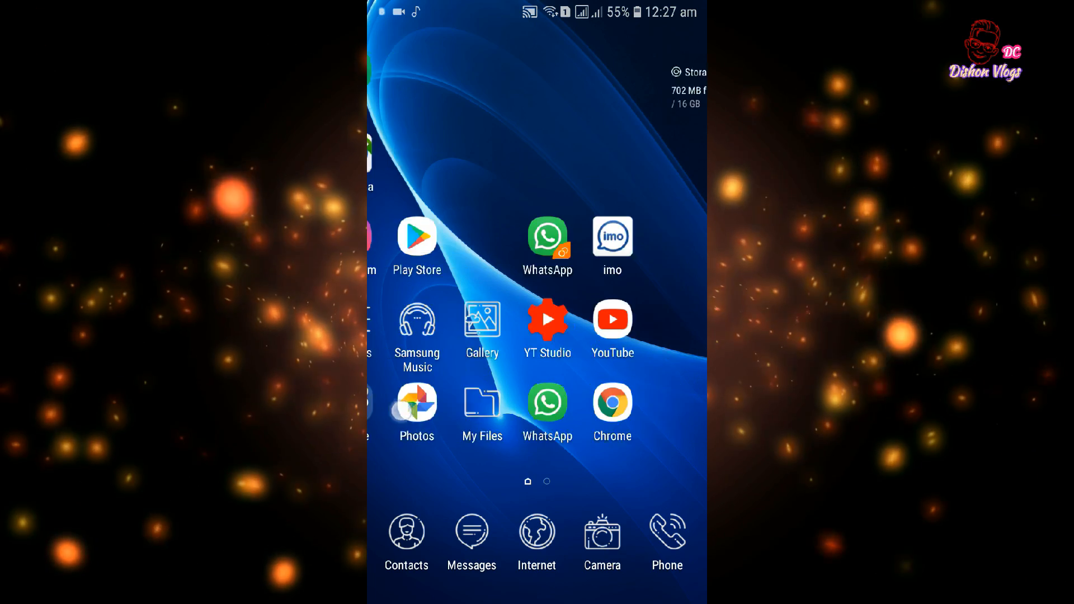
# - Swipe right and back left across the home screen pages
pyautogui.hscroll(3)
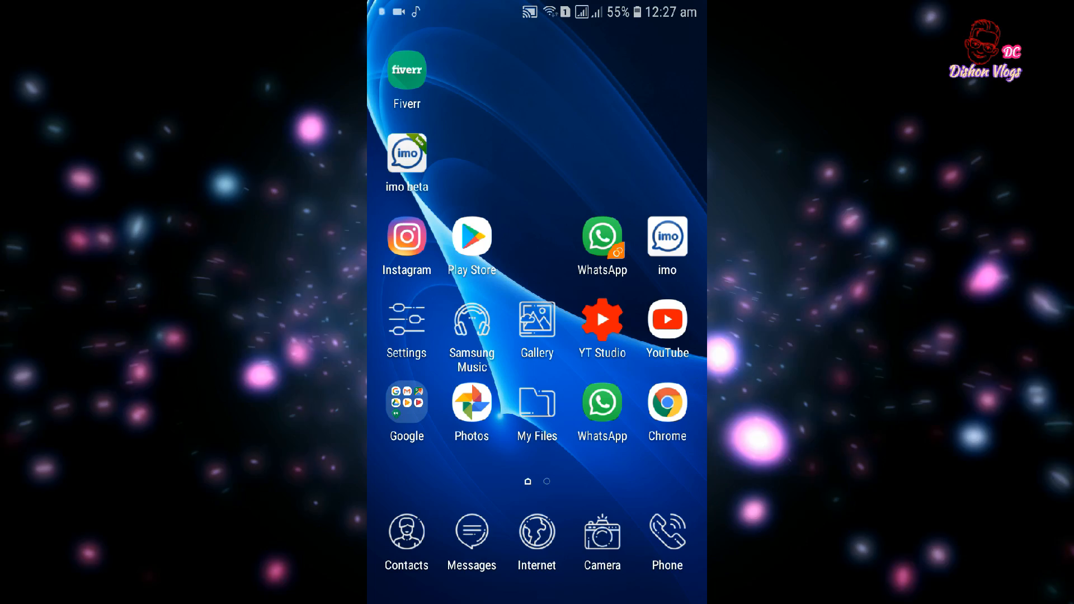
pyautogui.hscroll(-3)
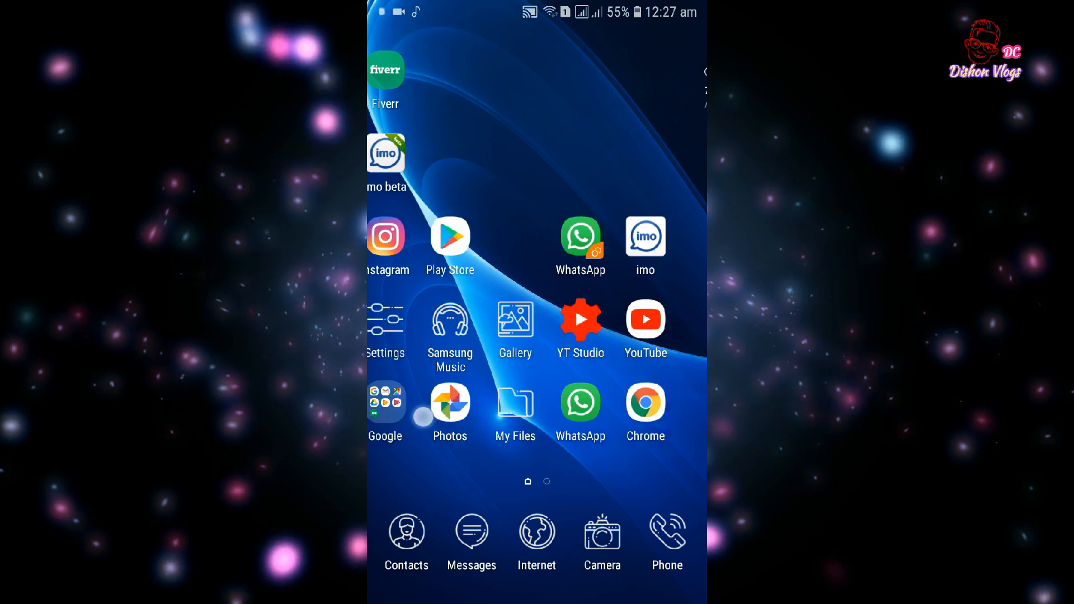